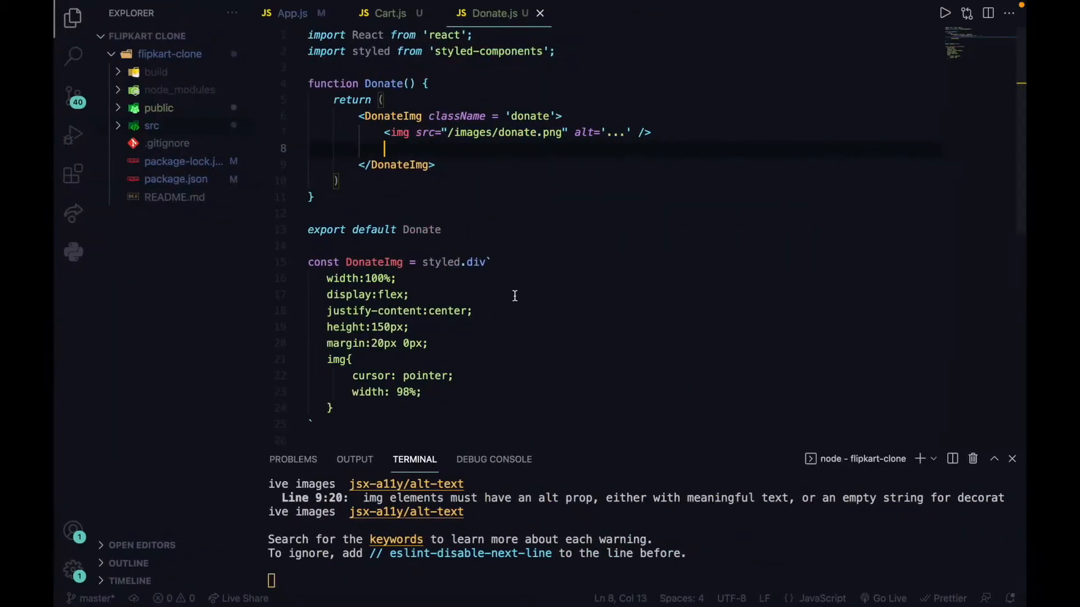
mouse_move(501, 168)
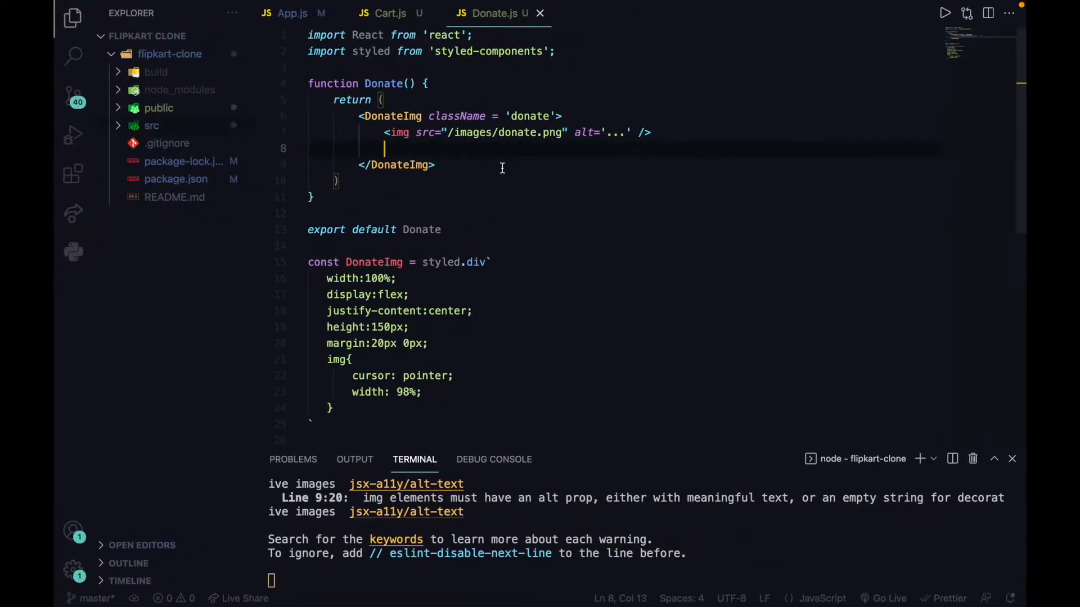
Type test letters 'h' and 'a' inside DonateImg, then remove them and the empty line
type("h")
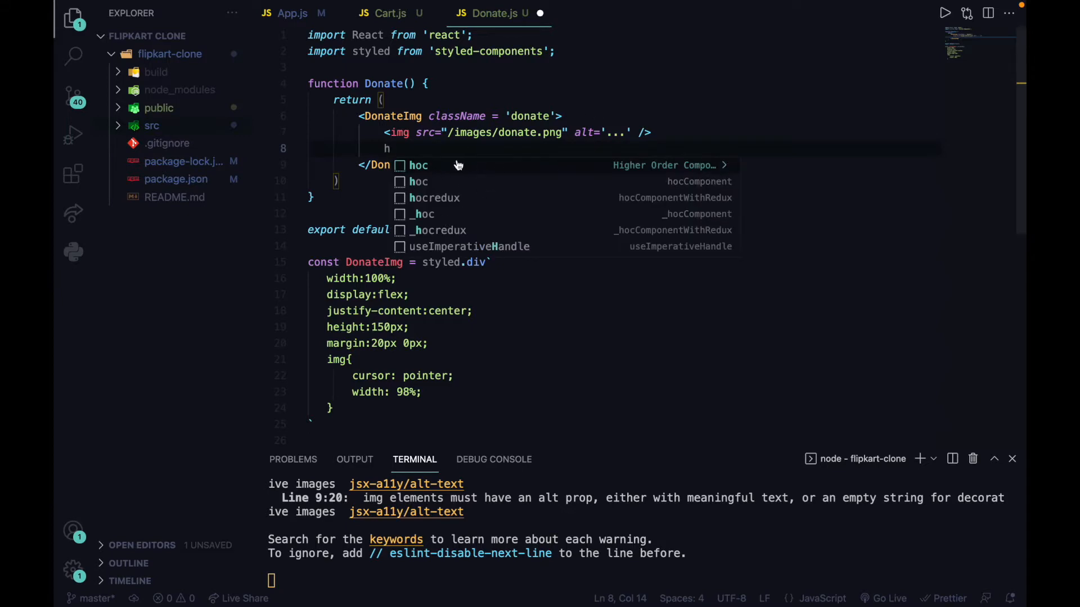
type("a")
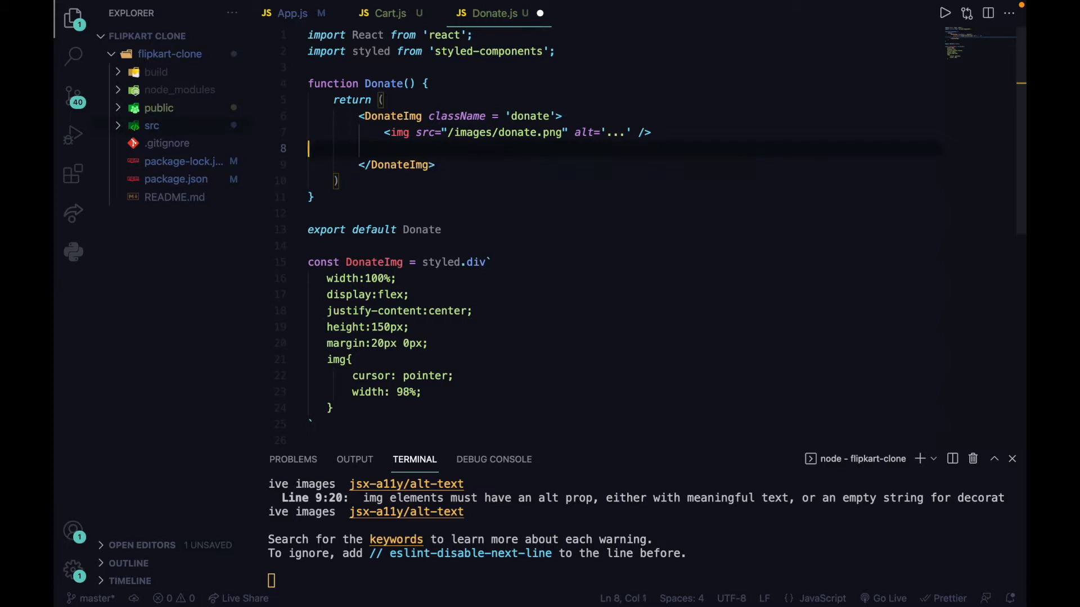
key("Backspace")
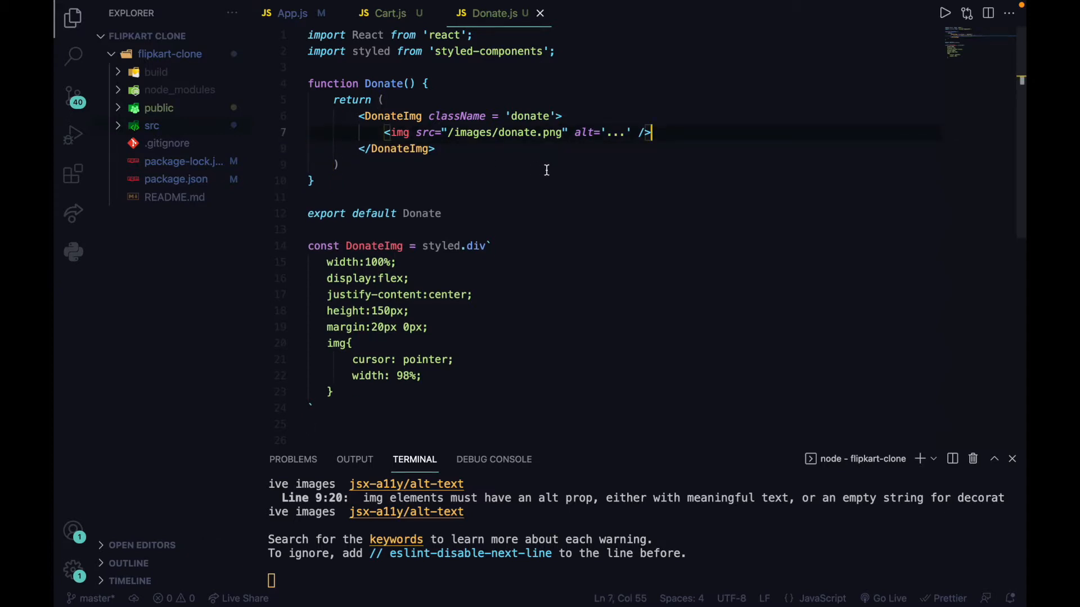
mouse_move(658, 441)
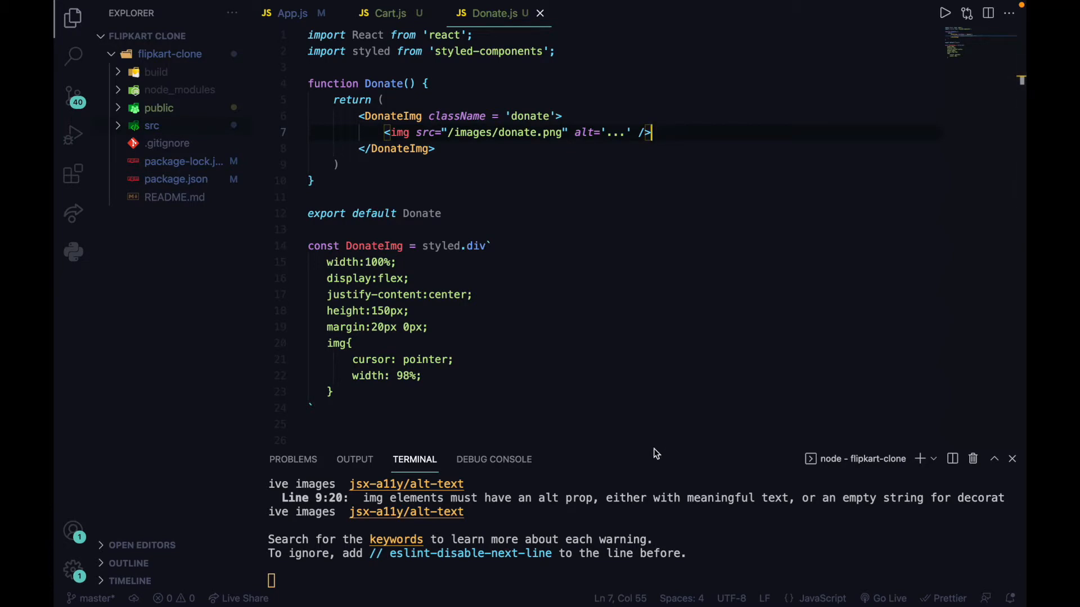
mouse_move(838, 201)
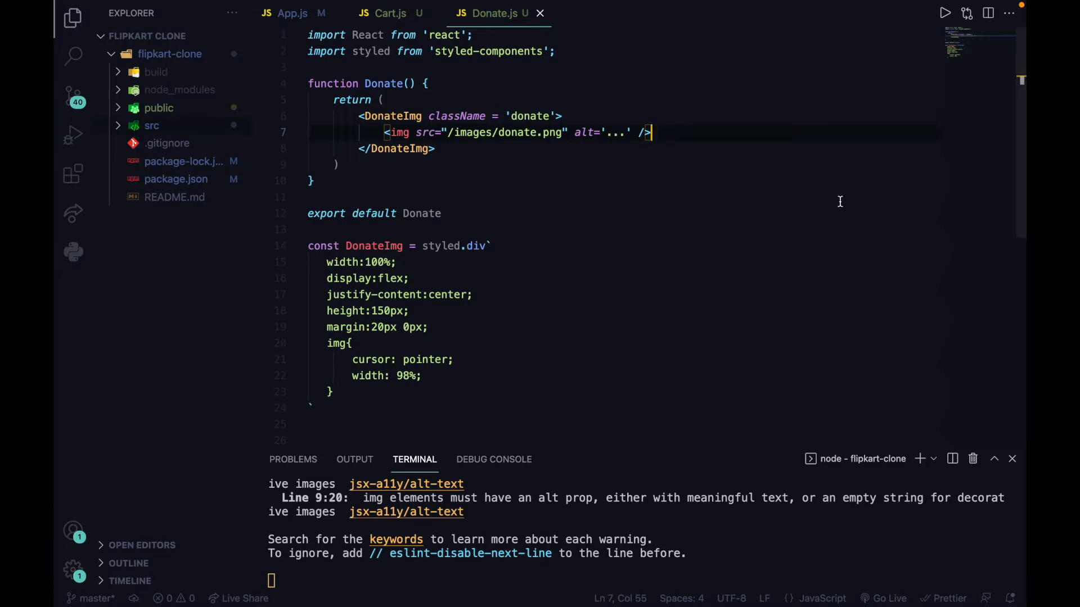
type("h")
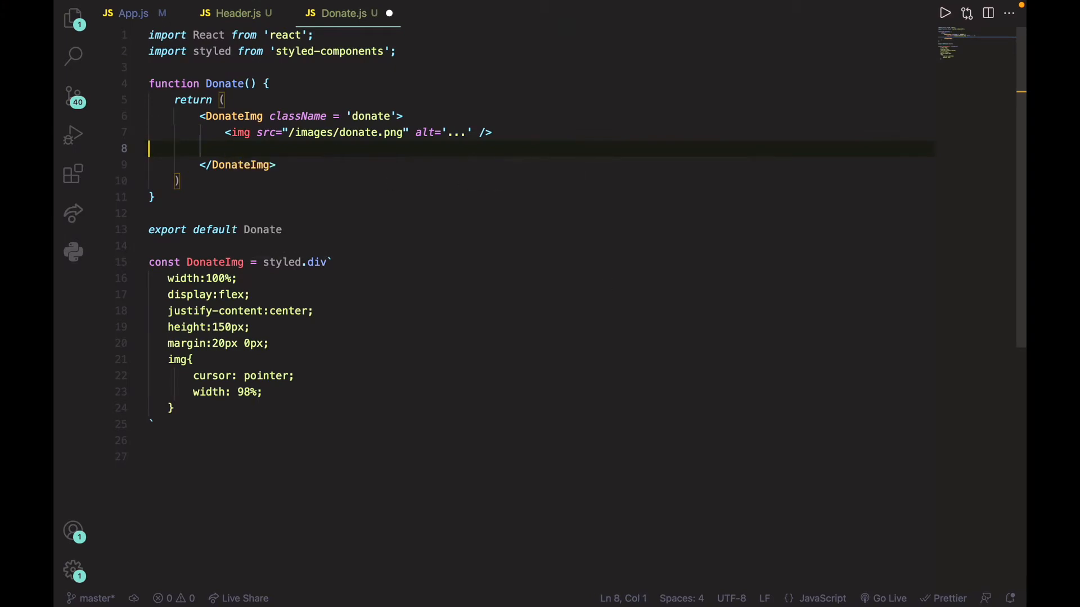
key("Backspace")
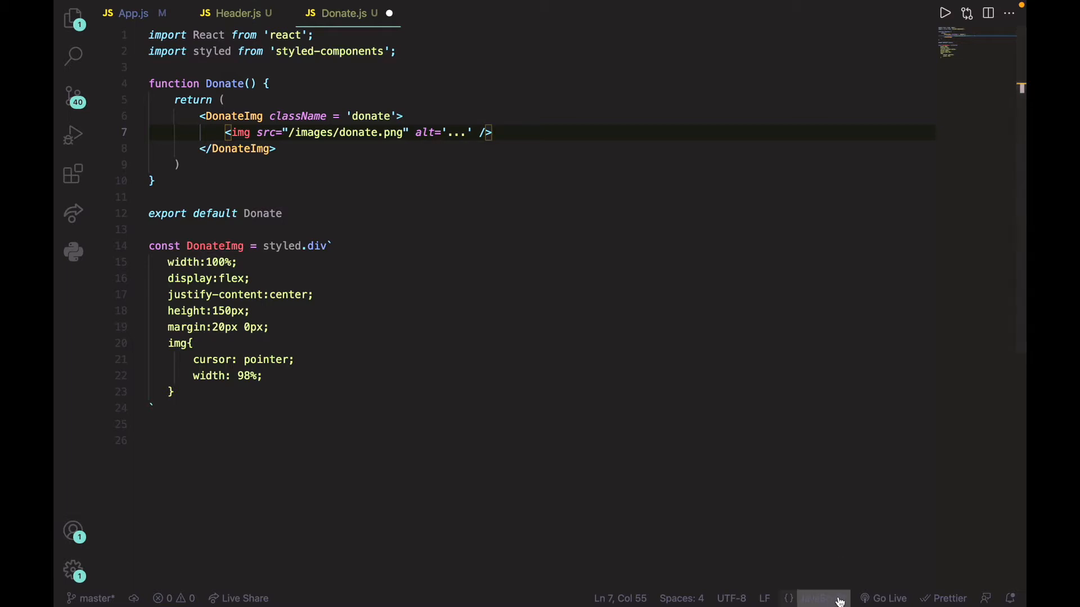
Switch Donate.js to JavaScript React mode and type 'h' to bring up Emmet tag suggestions
left_click(819, 597)
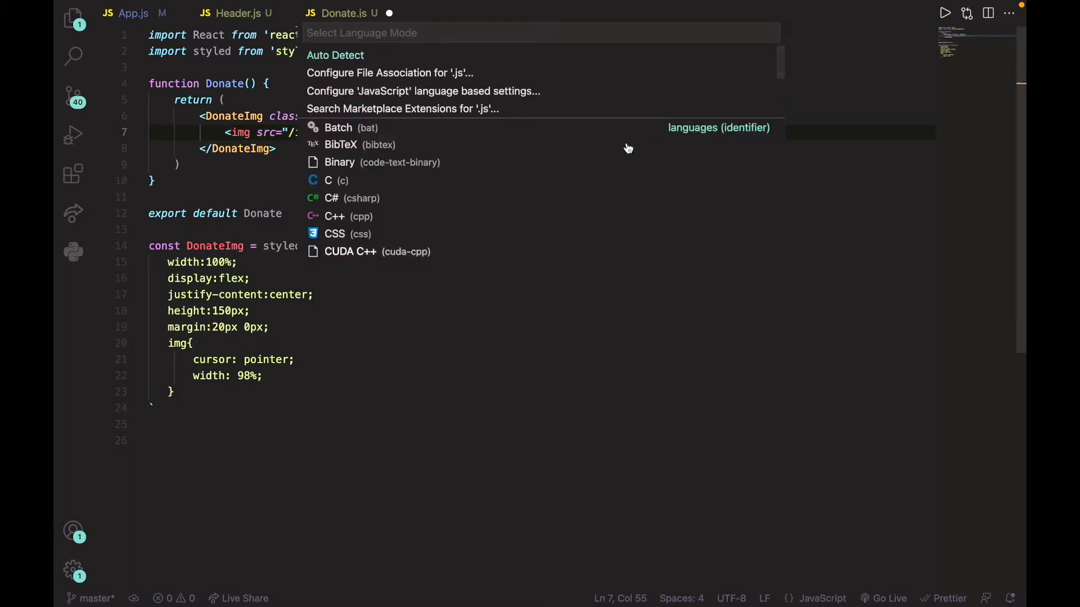
type("java")
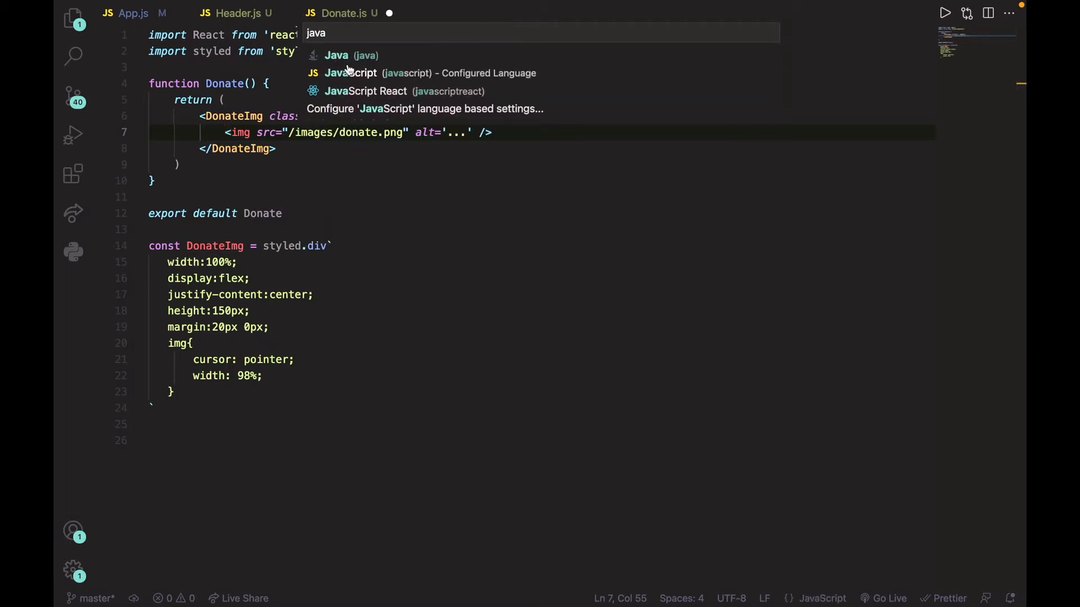
mouse_move(409, 95)
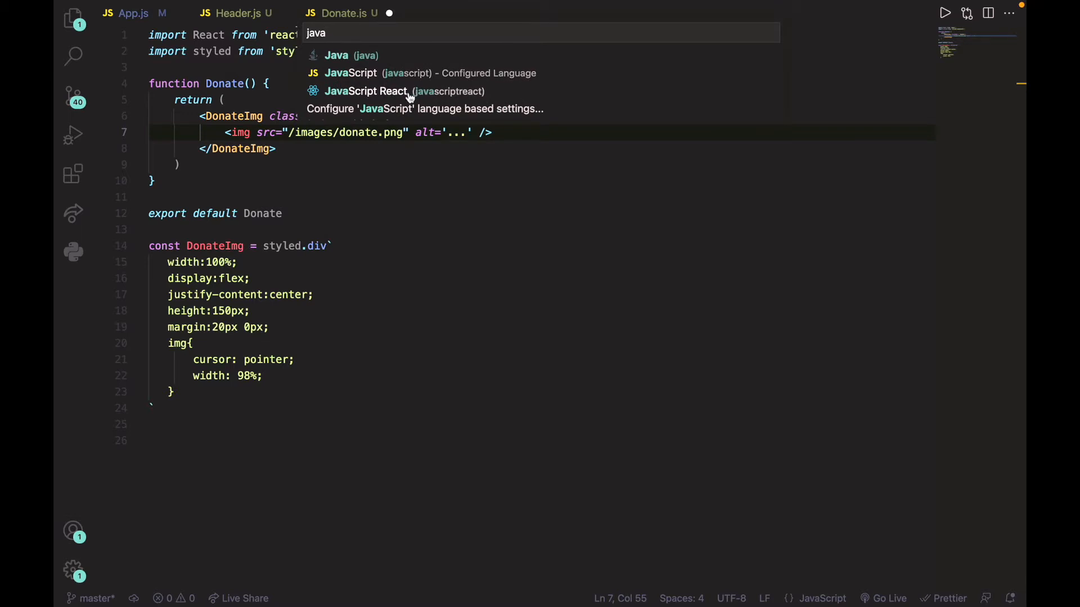
left_click(365, 91)
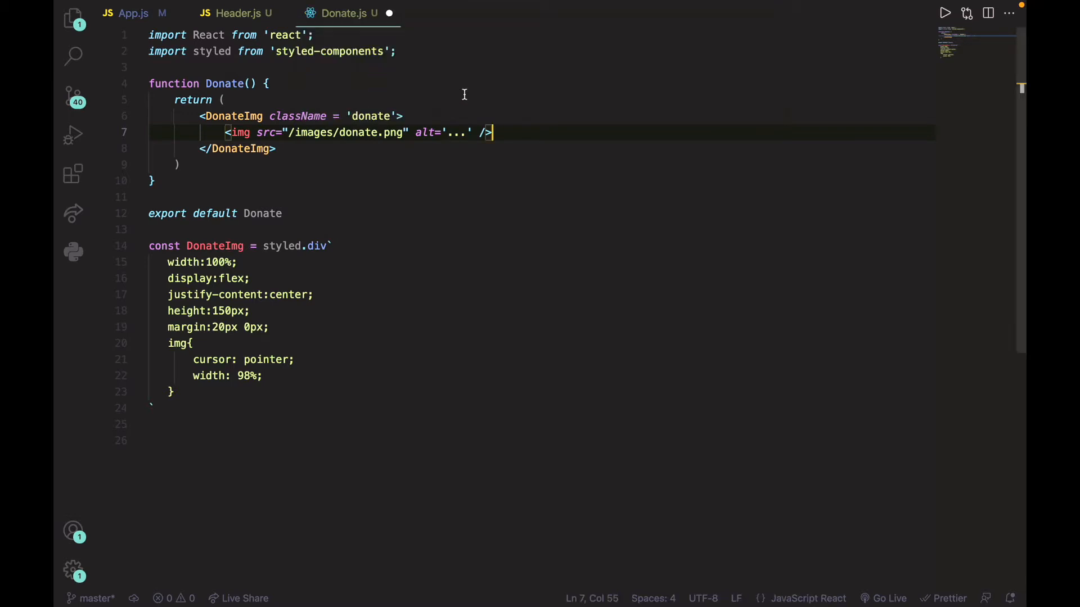
type("h")
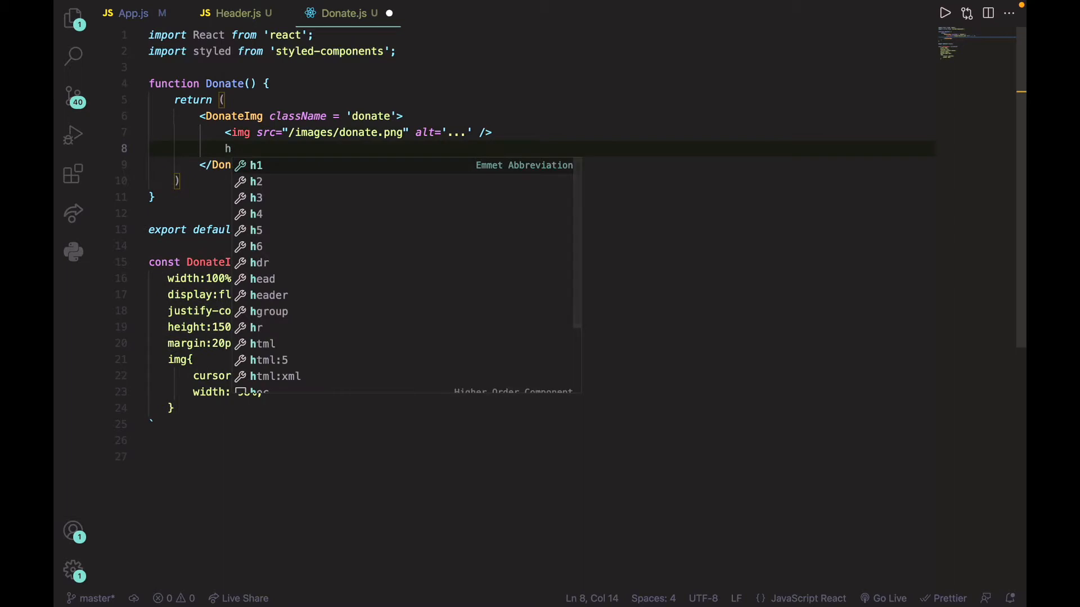
mouse_move(329, 260)
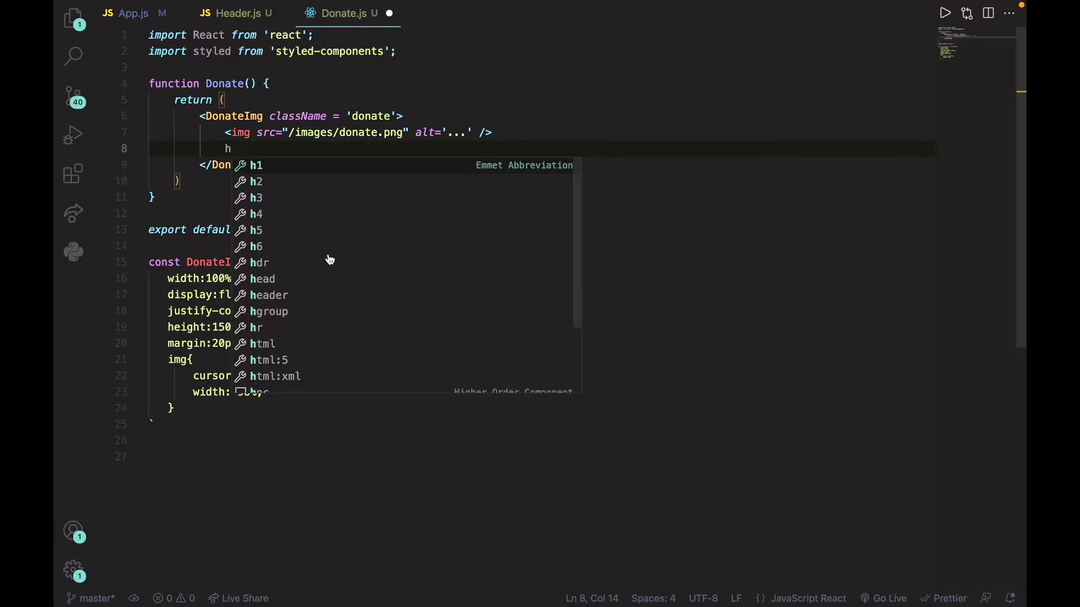
type("a")
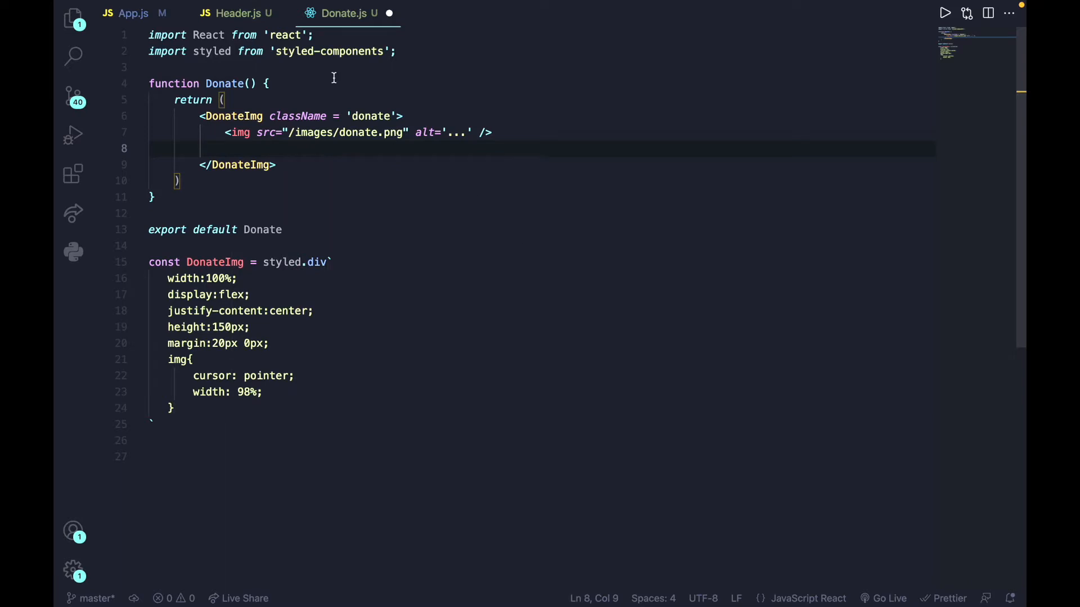
left_click(236, 13)
type("java")
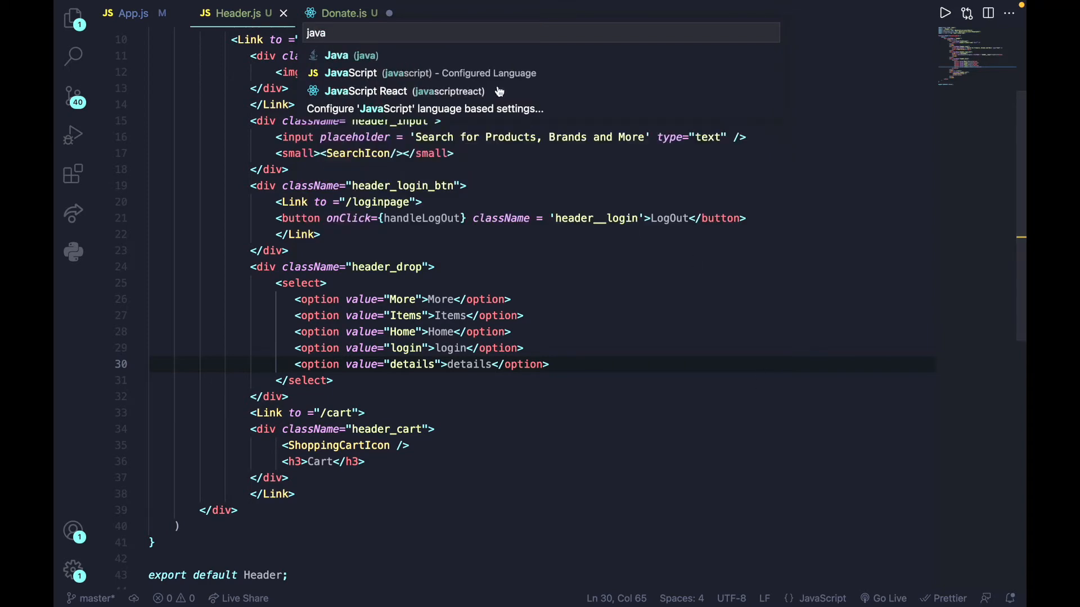
left_click(365, 91)
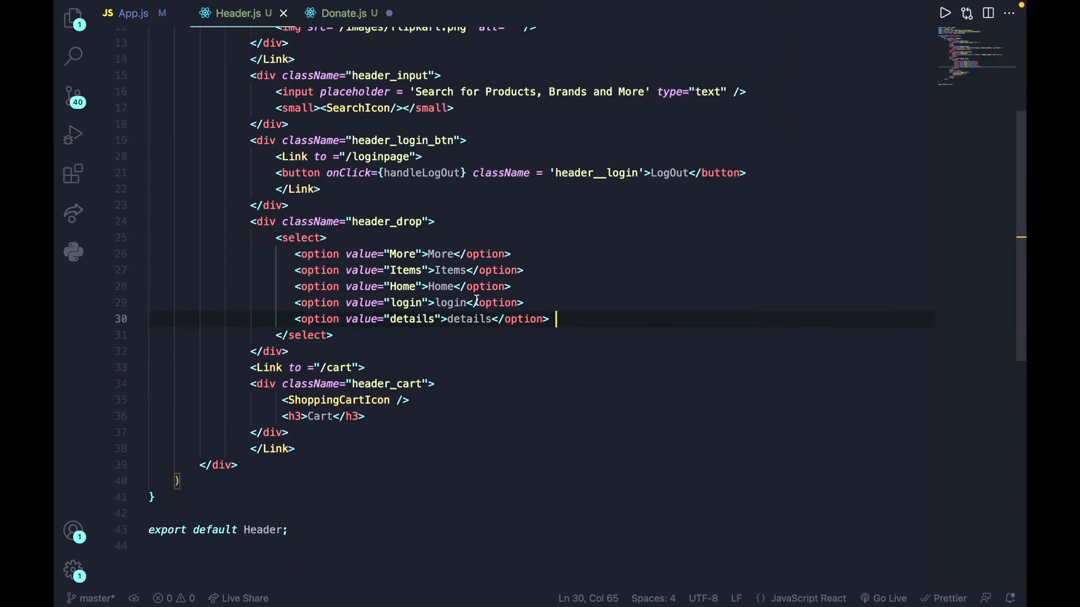
scroll("up", 3)
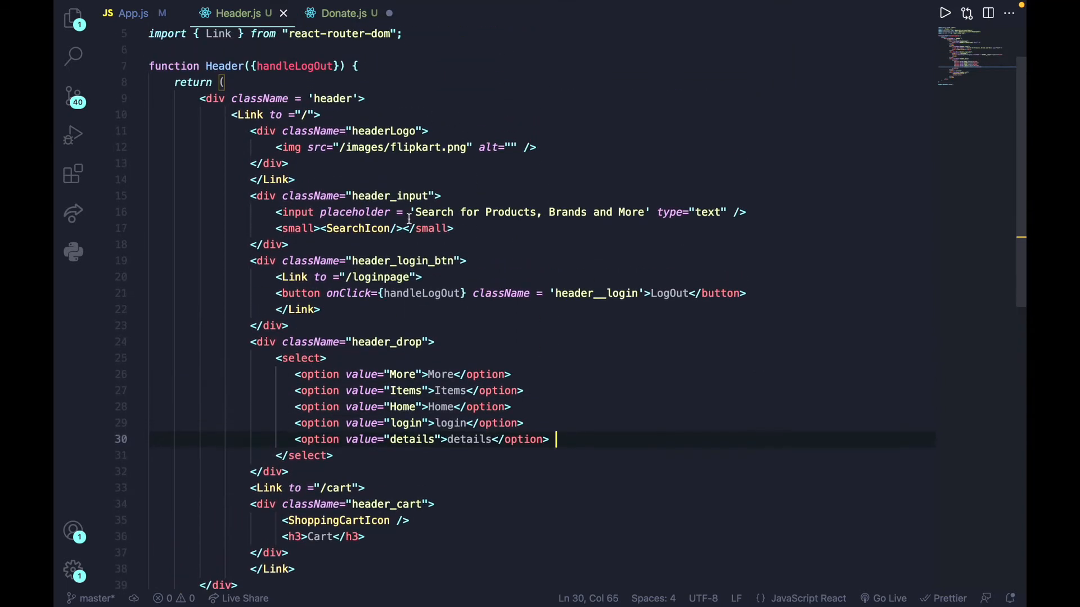
scroll("up", 3)
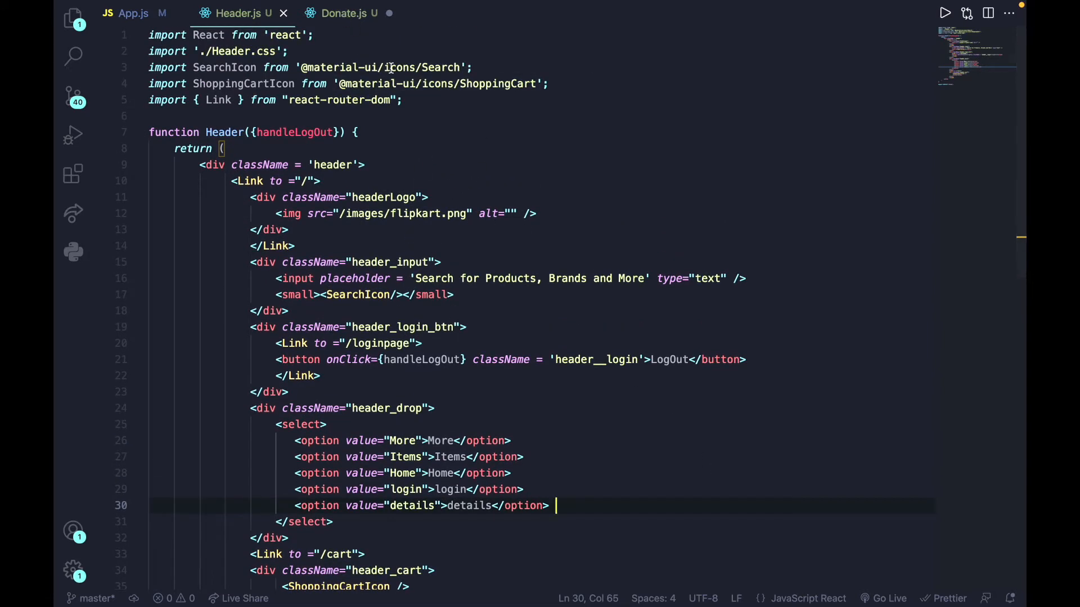
mouse_move(421, 125)
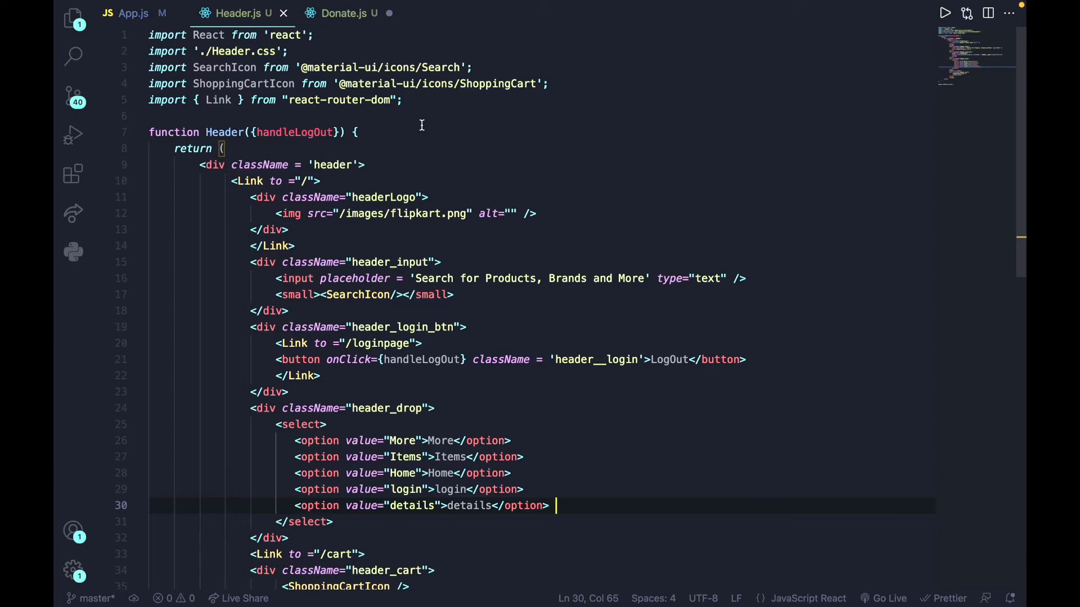
mouse_move(689, 144)
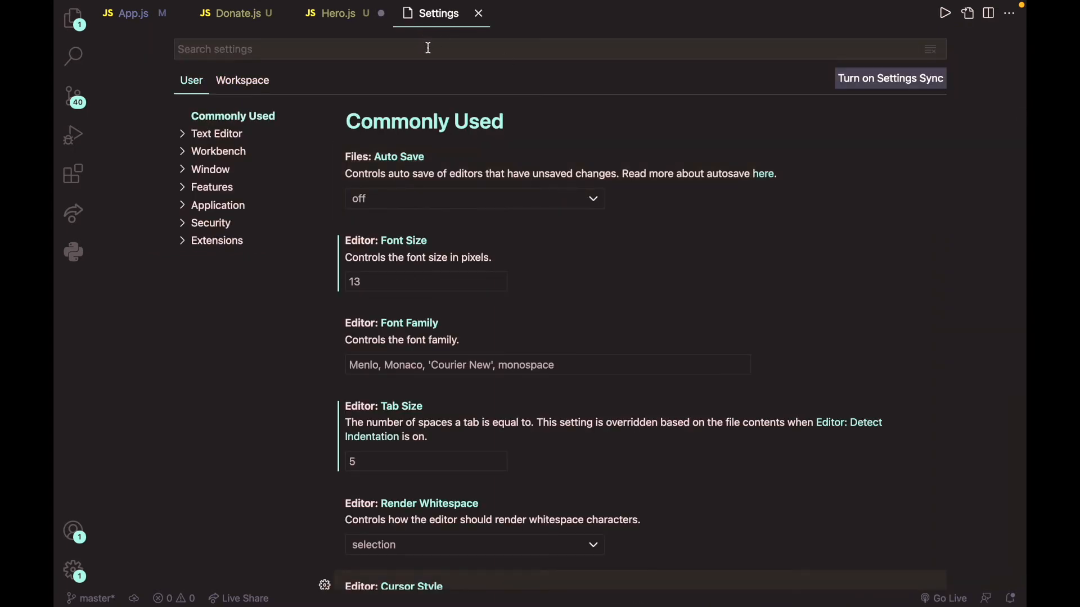
Under 'emmet' settings, add an Include Languages item mapping javascript to javascriptreact, then return to Hero.js
type("emmet")
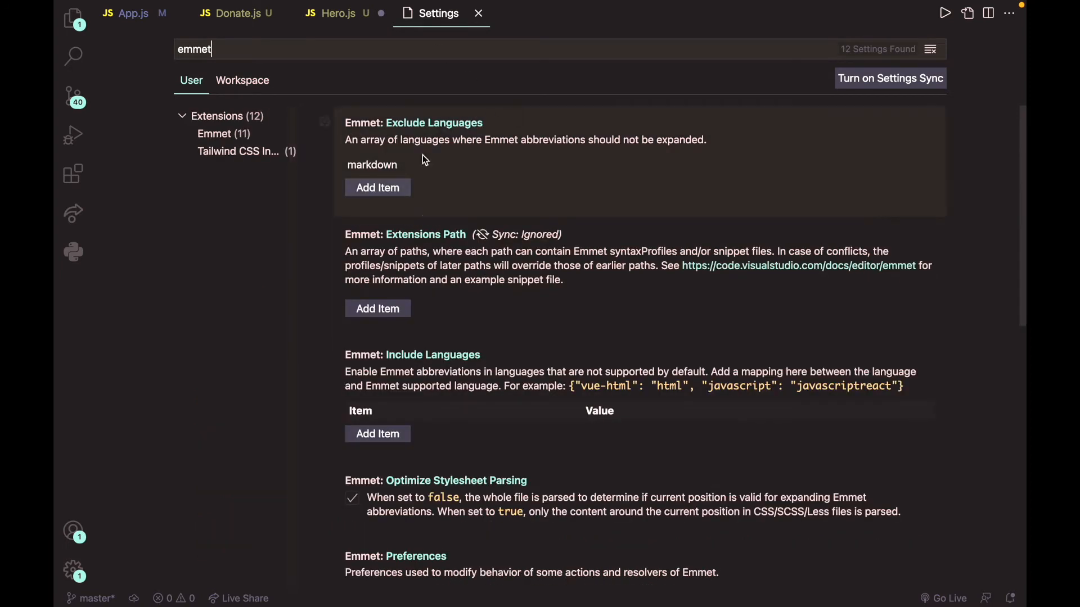
scroll("down", 3)
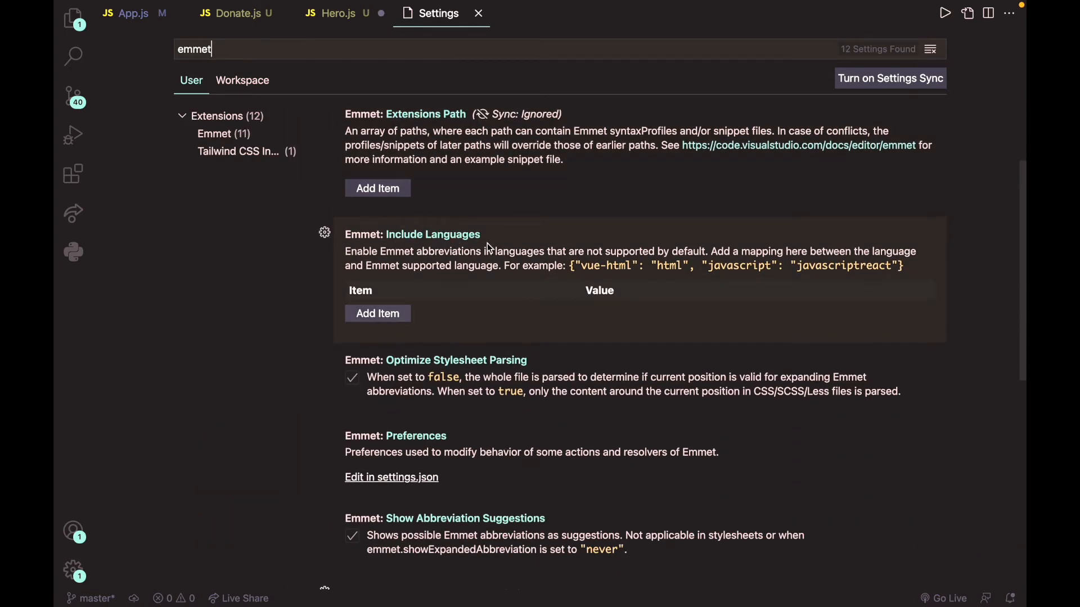
left_click(377, 313)
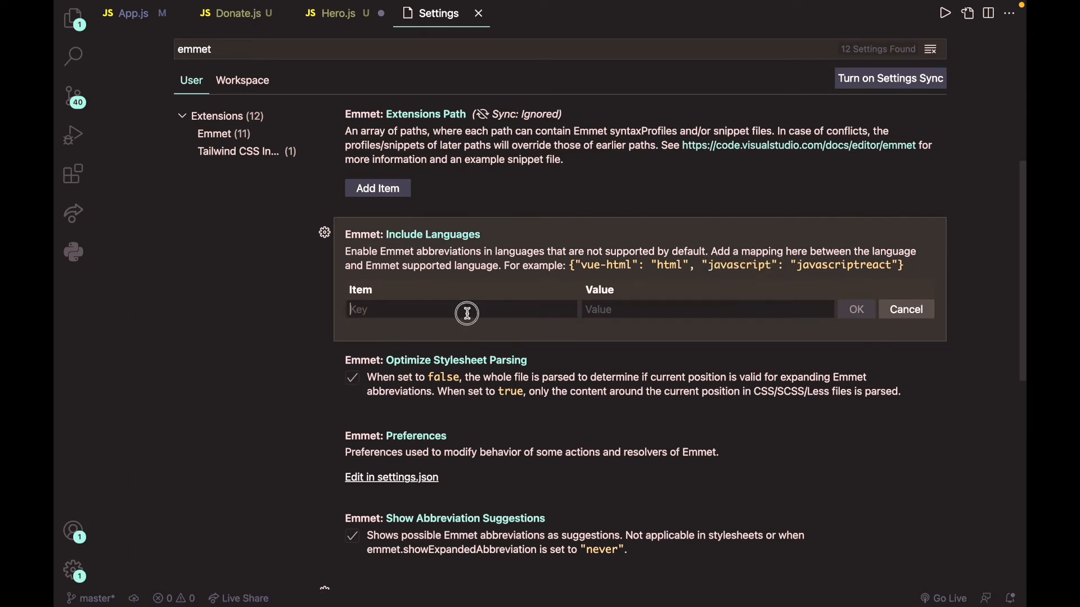
type("javascript")
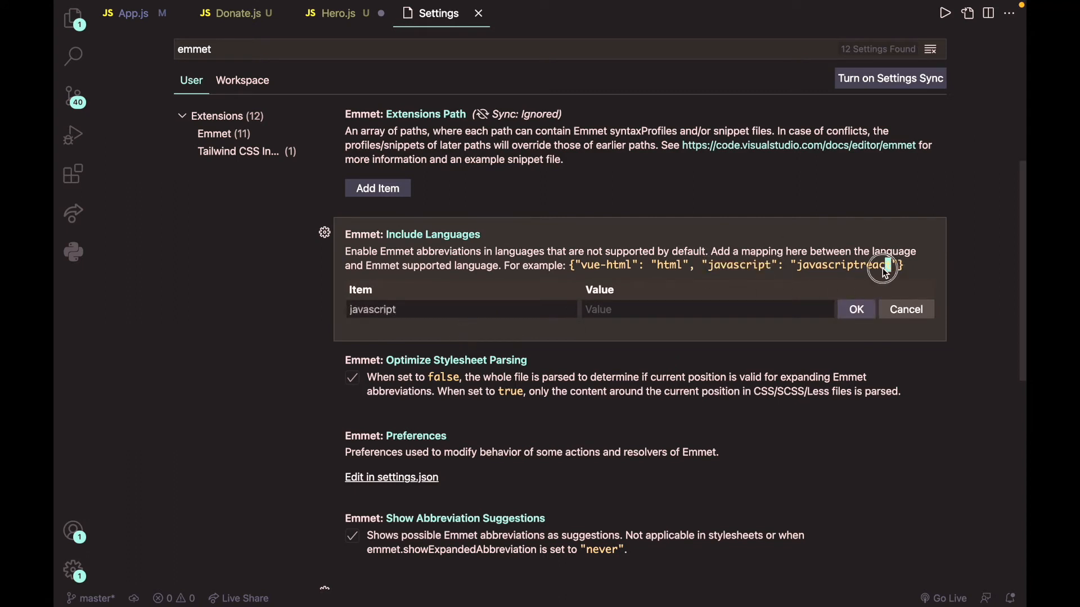
double_click(843, 265)
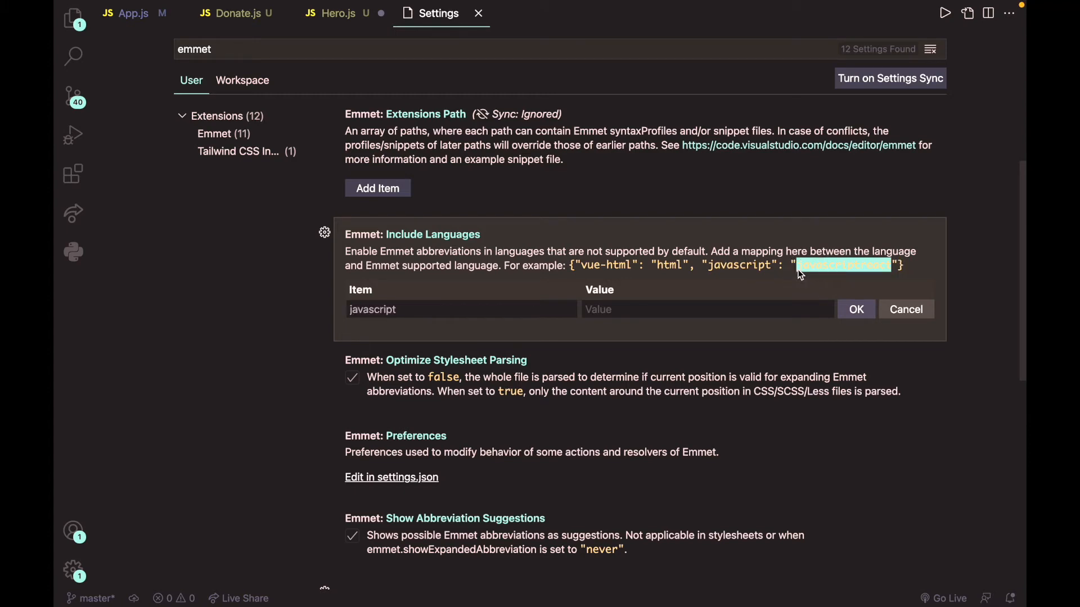
left_click(855, 310)
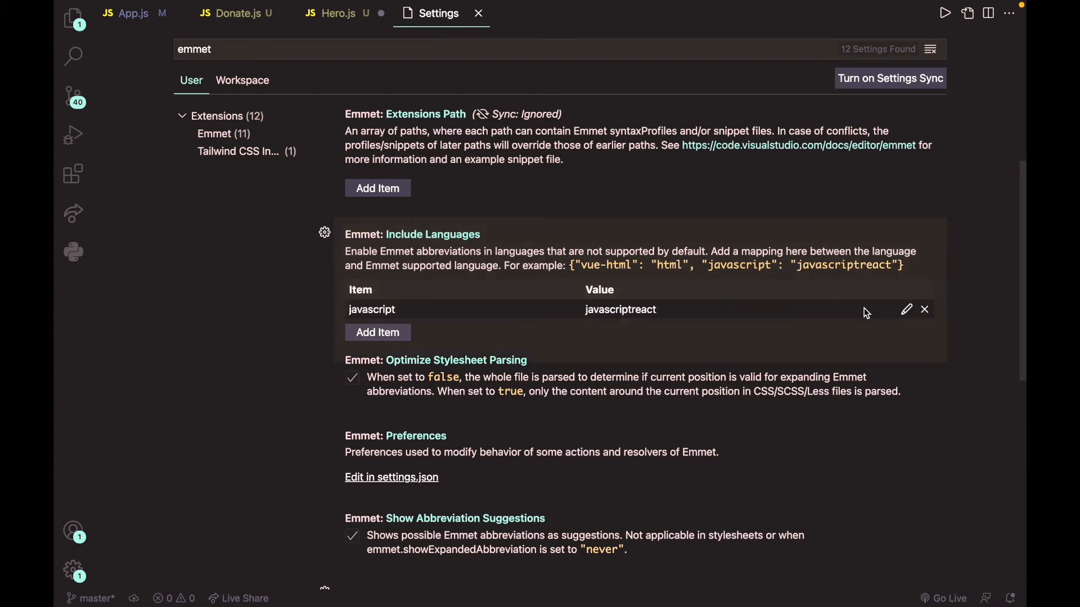
left_click(477, 13)
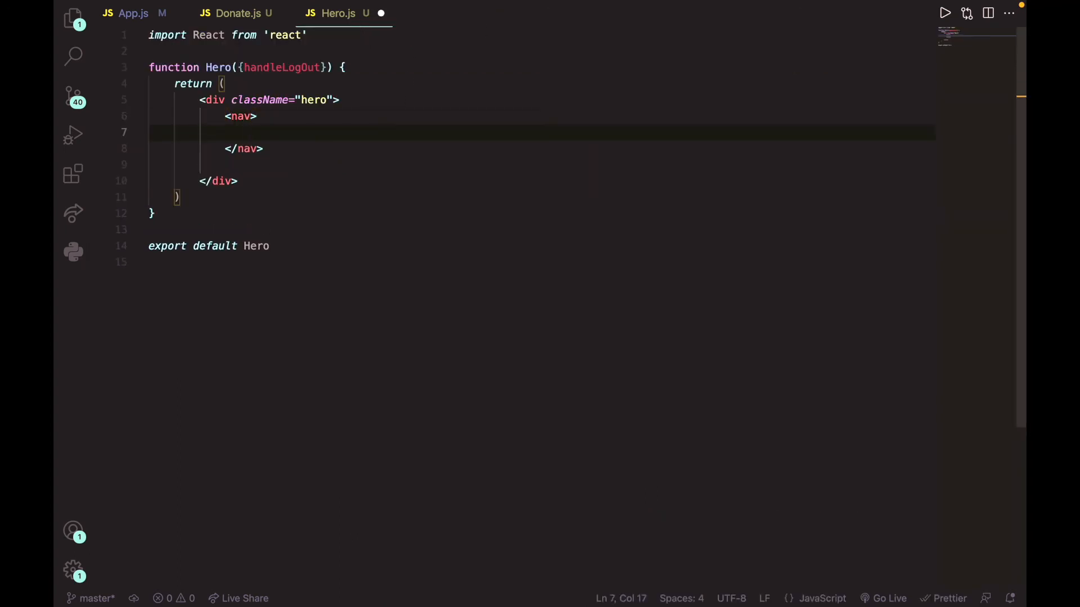
Type 'h' inside the nav in Hero.js to confirm Emmet tag suggestions appear
type("h")
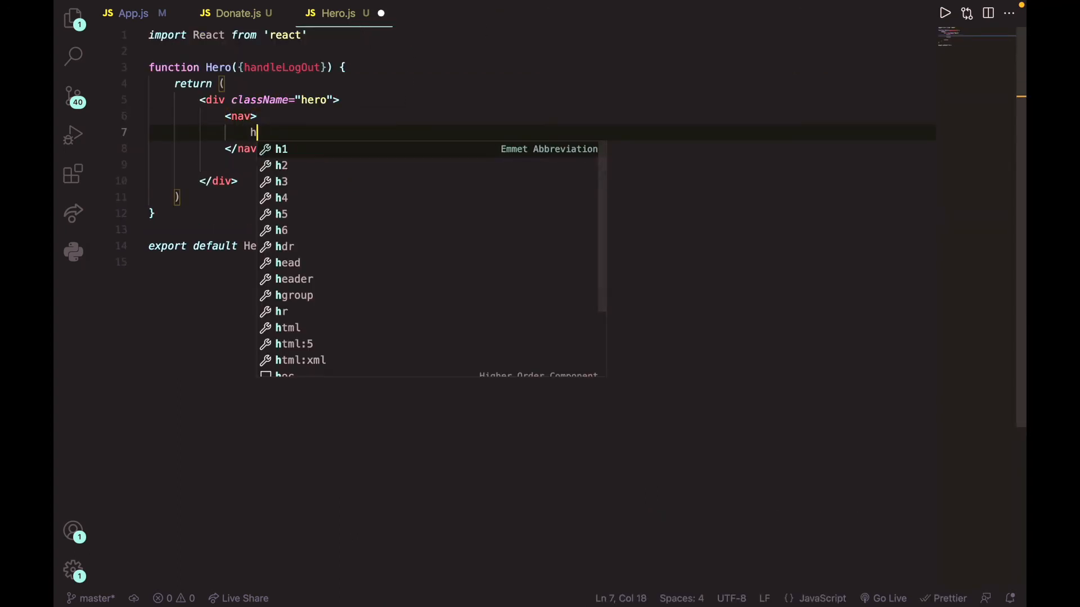
mouse_move(313, 264)
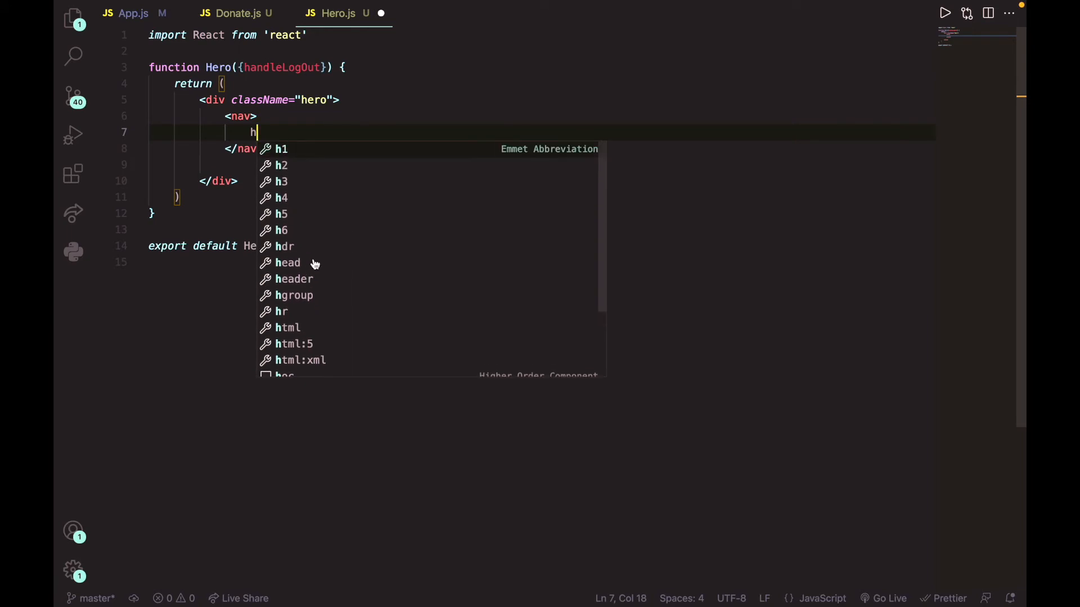
scroll("down", 3)
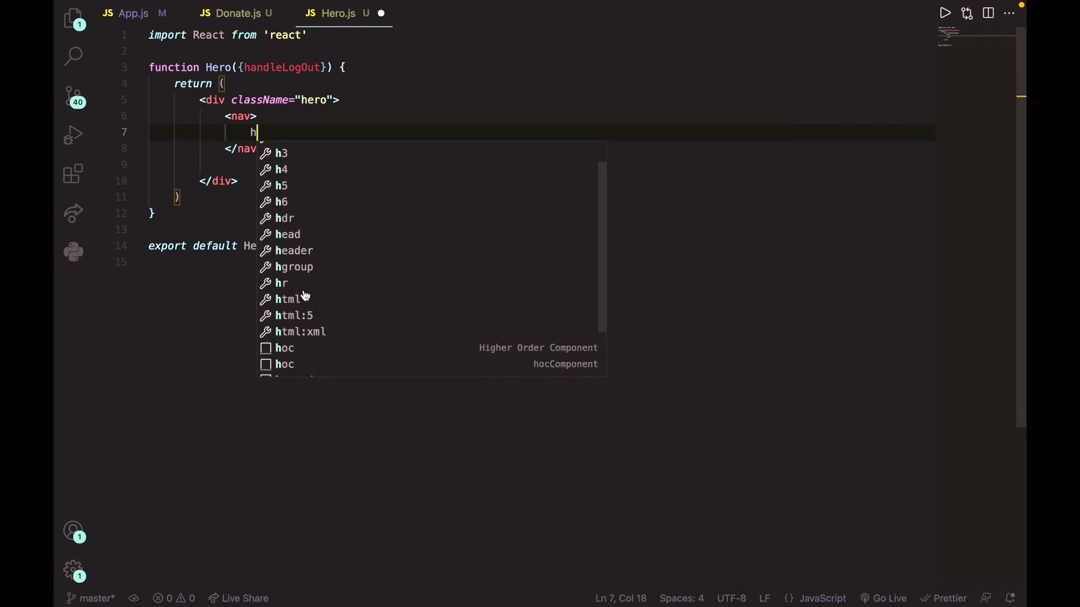
scroll("up", 3)
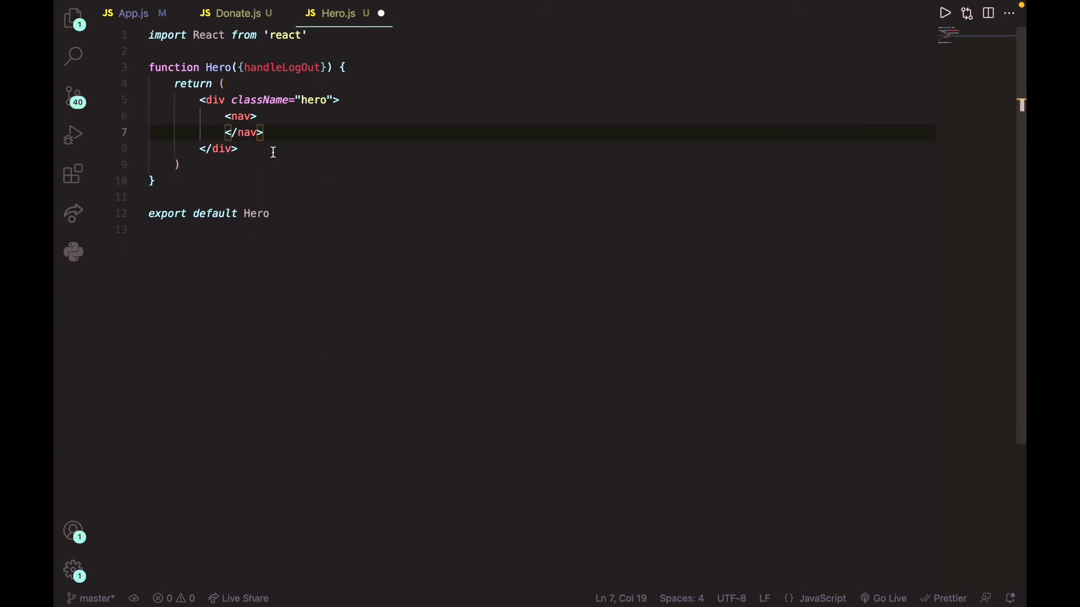
mouse_move(356, 172)
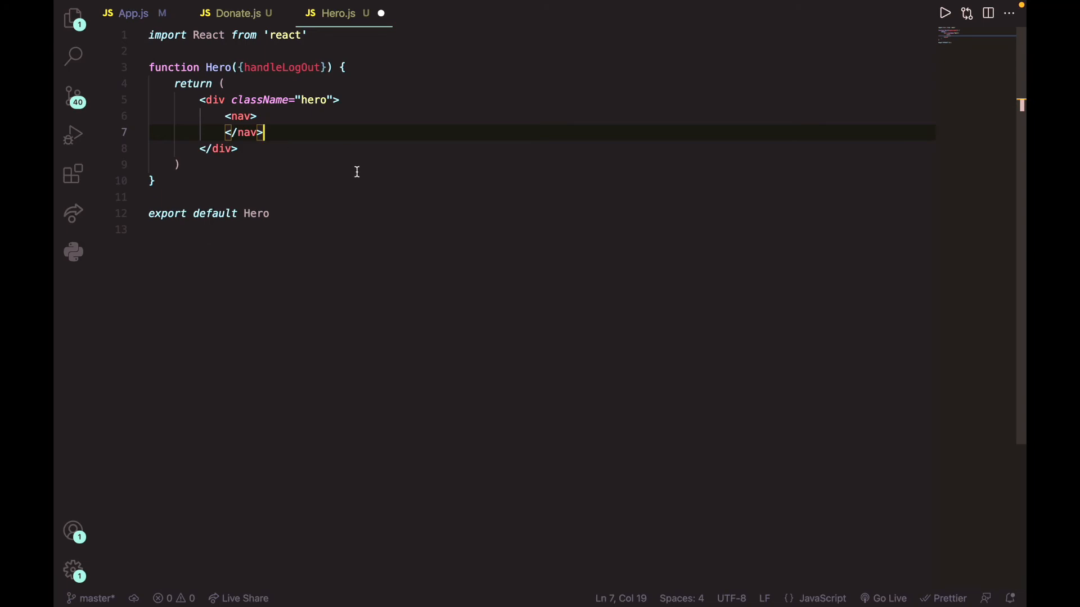